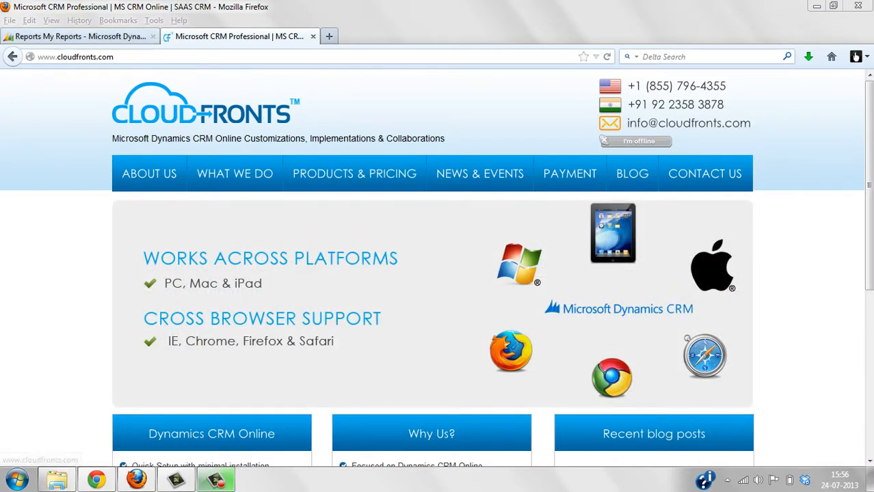
Switch to the CRM browser tab showing My Reports with eight PSM reports.
left_click(79, 36)
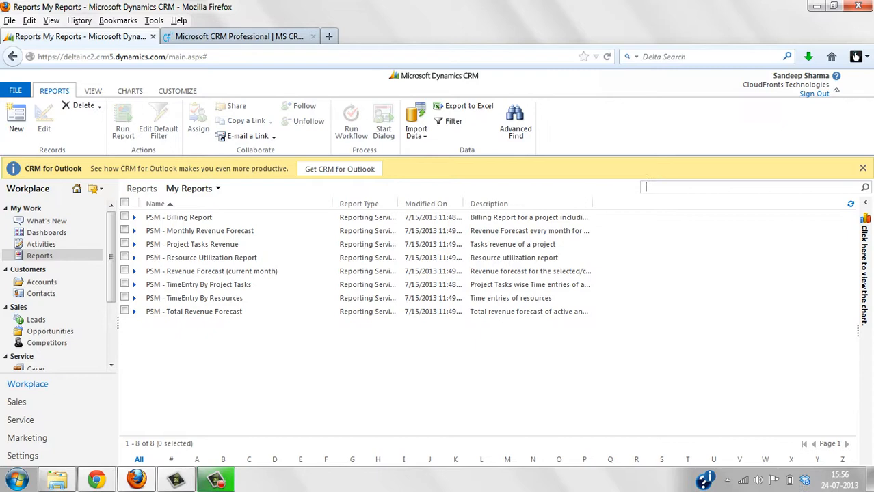
mouse_move(212, 271)
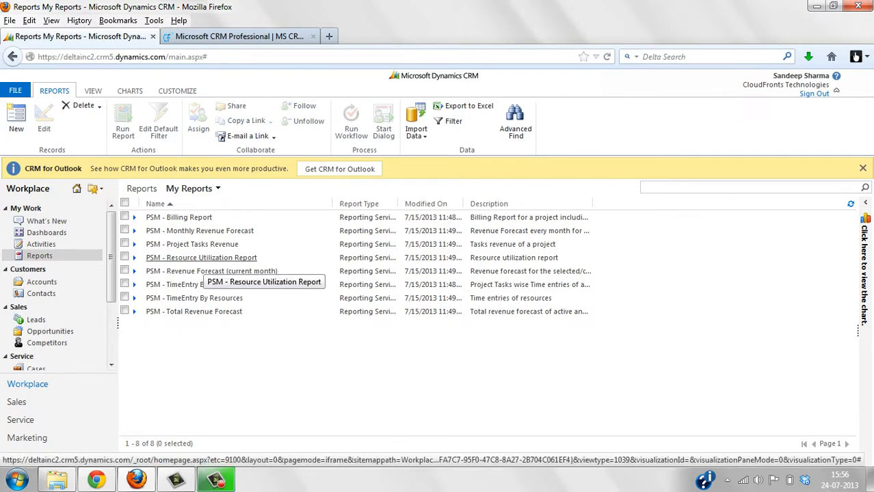
left_click(202, 257)
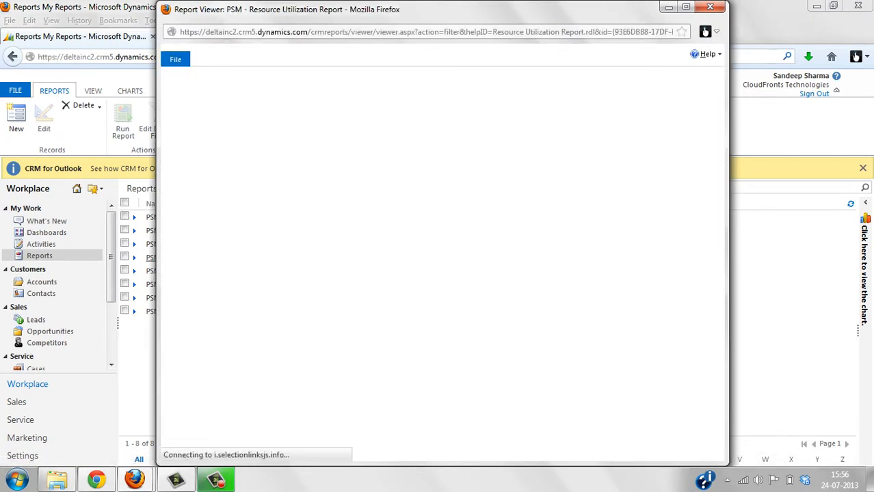
left_click(678, 123)
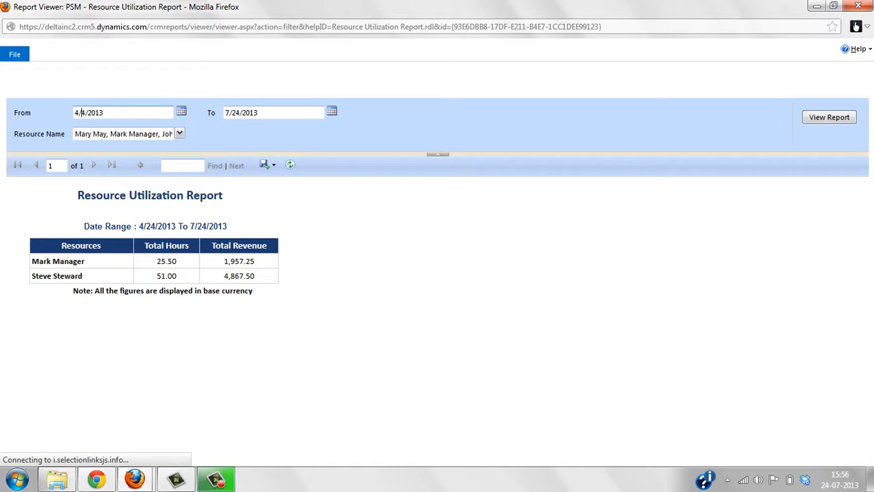
left_click(828, 116)
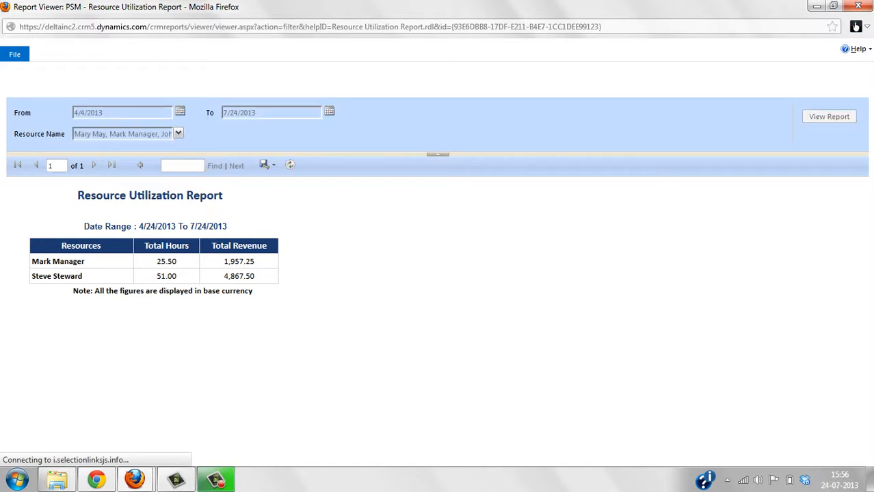
left_click(829, 117)
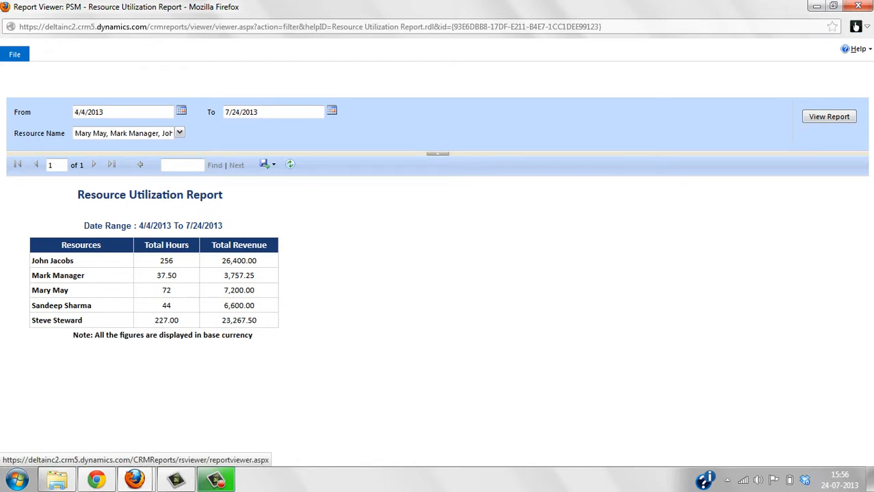
left_click(829, 117)
type("2")
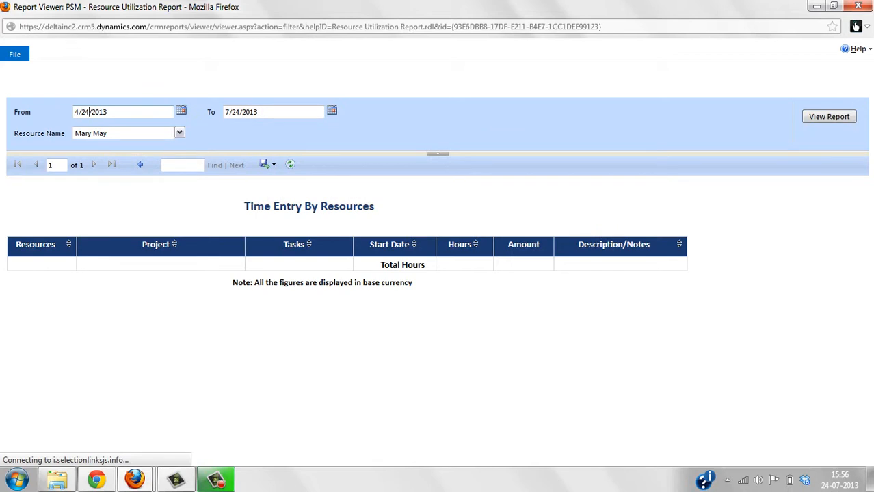
type("4/4/2013")
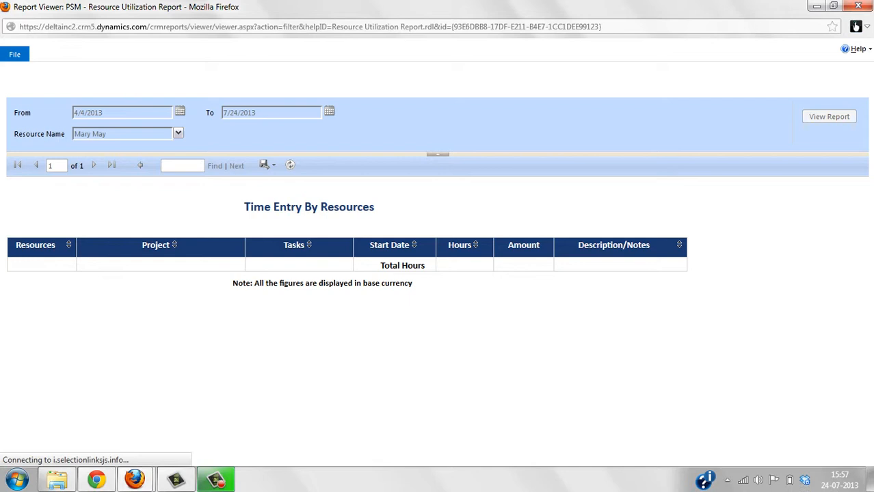
left_click(828, 116)
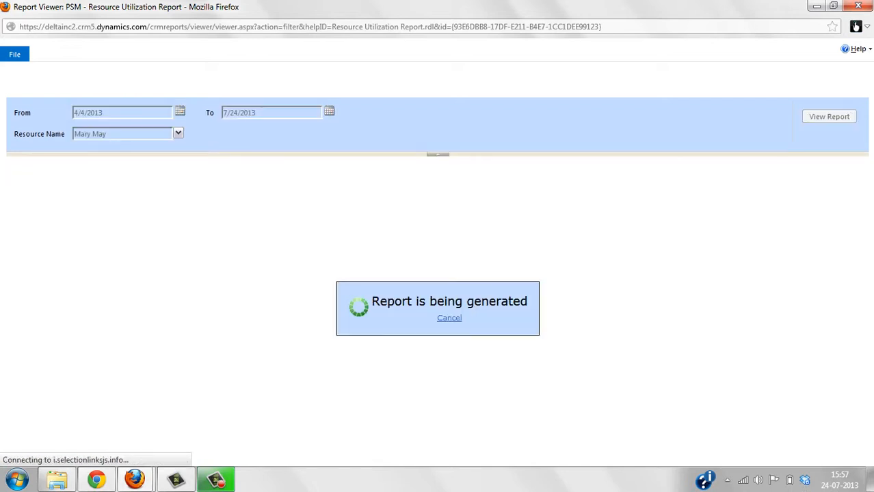
left_click(830, 116)
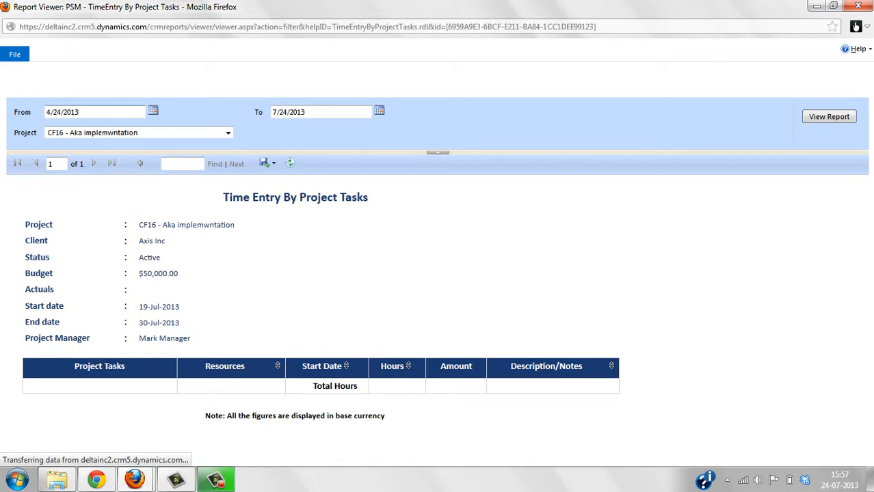
Rerun the CF16 TimeEntry By Project Tasks report starting 4/4/2013.
type("4/4/2013")
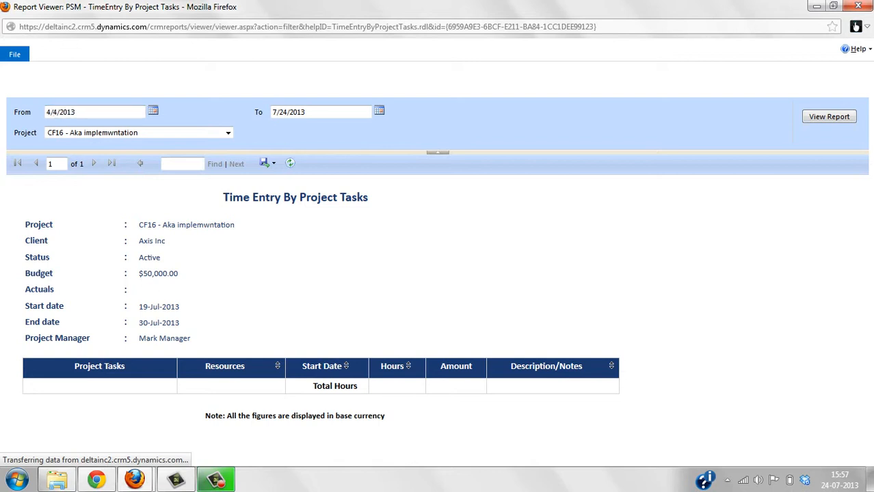
left_click(828, 116)
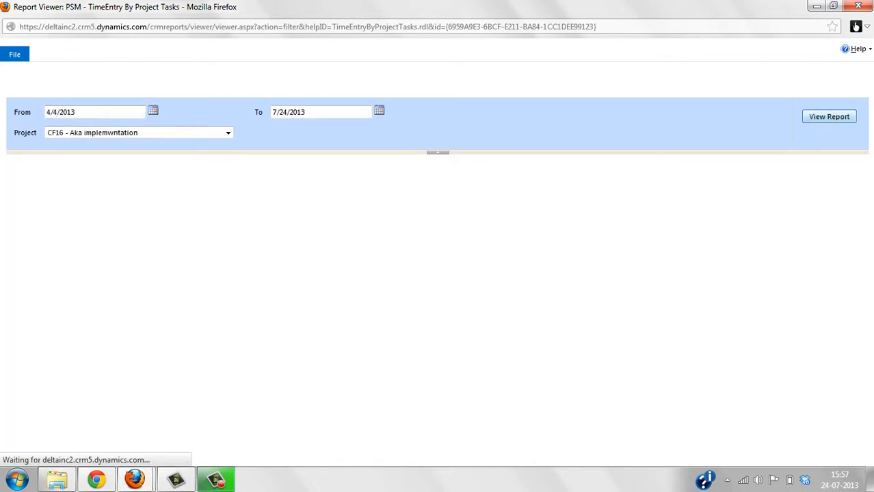
left_click(828, 117)
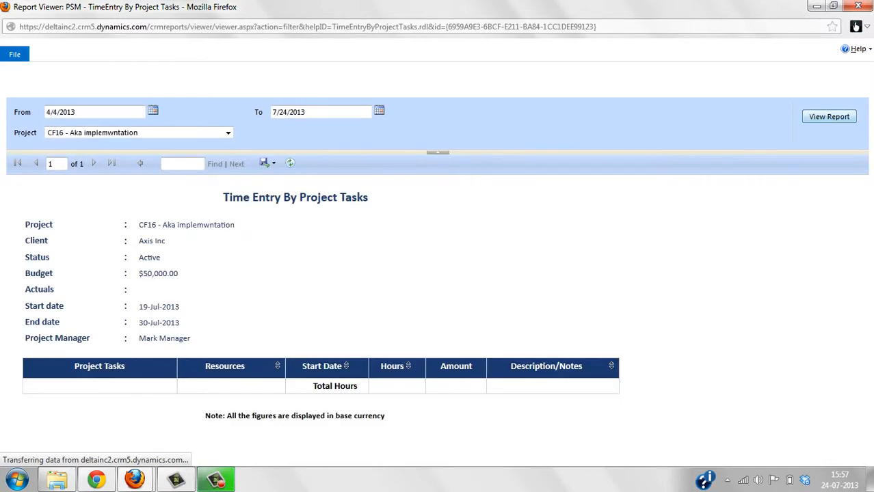
Run the project tasks report for CF7 - IMed CRM Online Global Implementation and review entries.
left_click(228, 132)
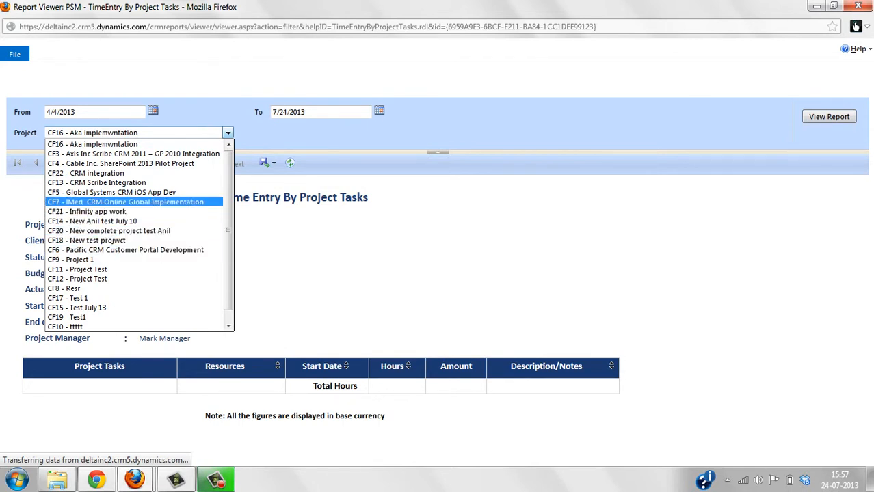
left_click(125, 202)
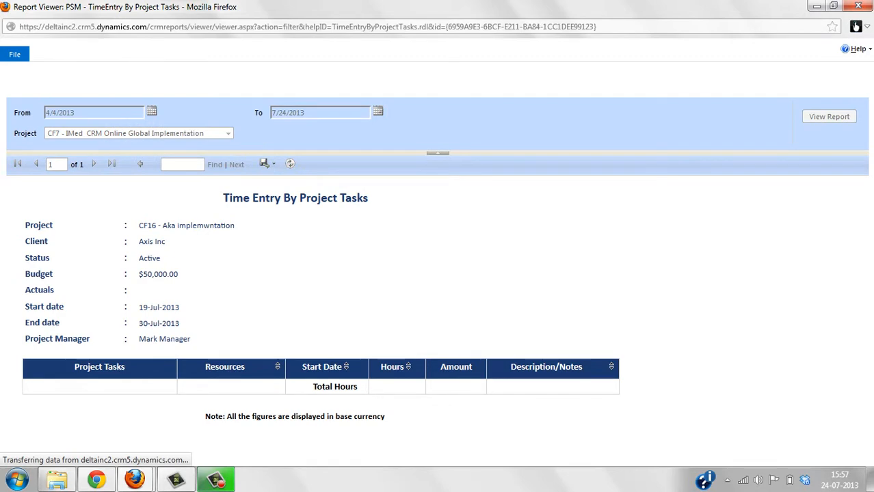
left_click(829, 116)
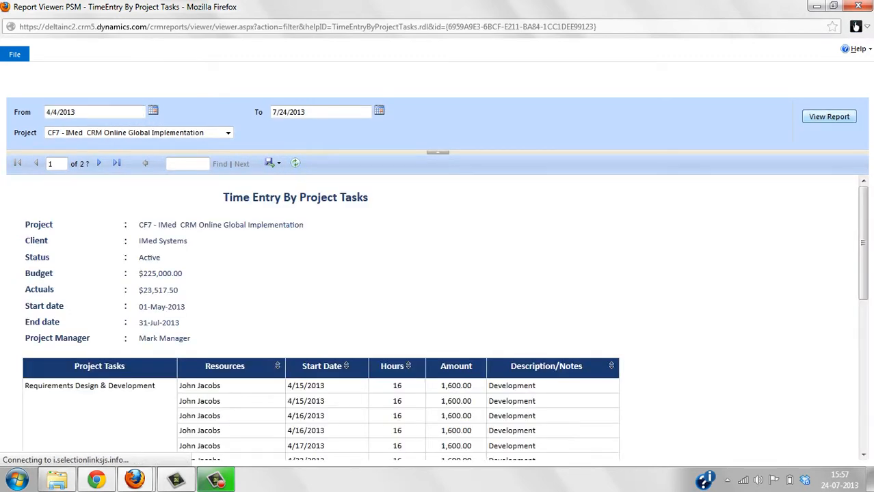
scroll("down", 3)
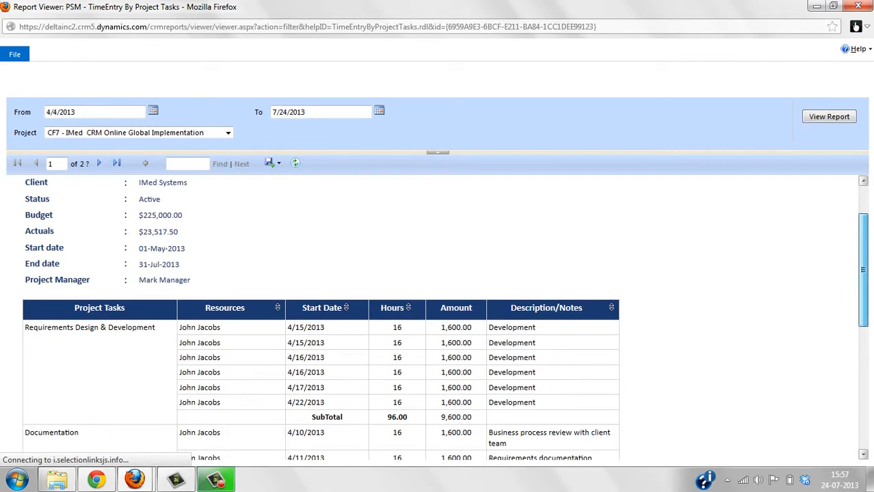
scroll("down", 3)
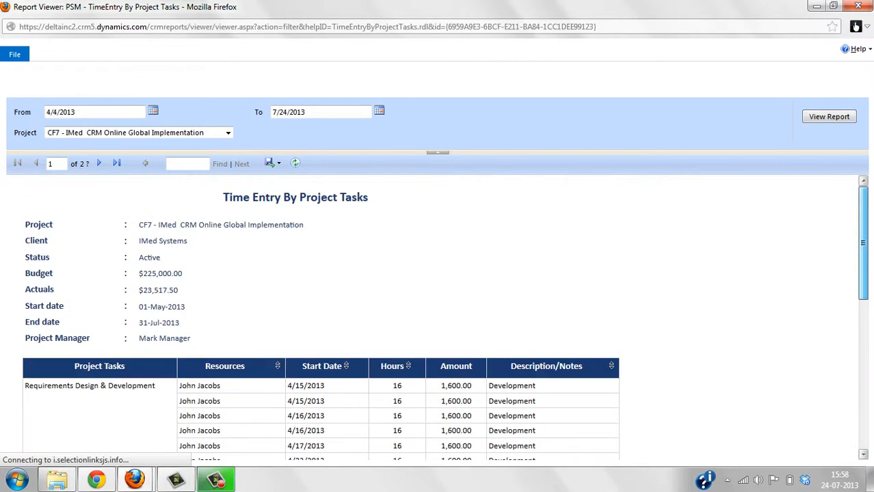
View the Export format list without exporting, then close the Report Viewer.
left_click(272, 163)
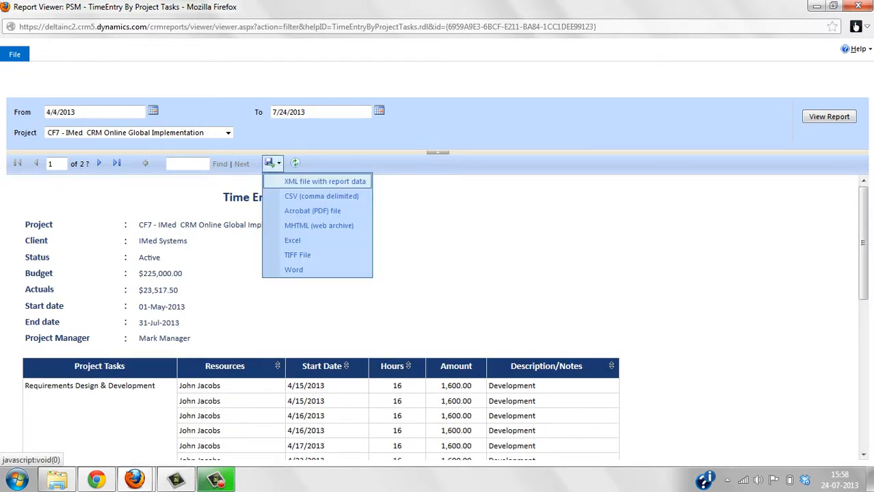
left_click(321, 196)
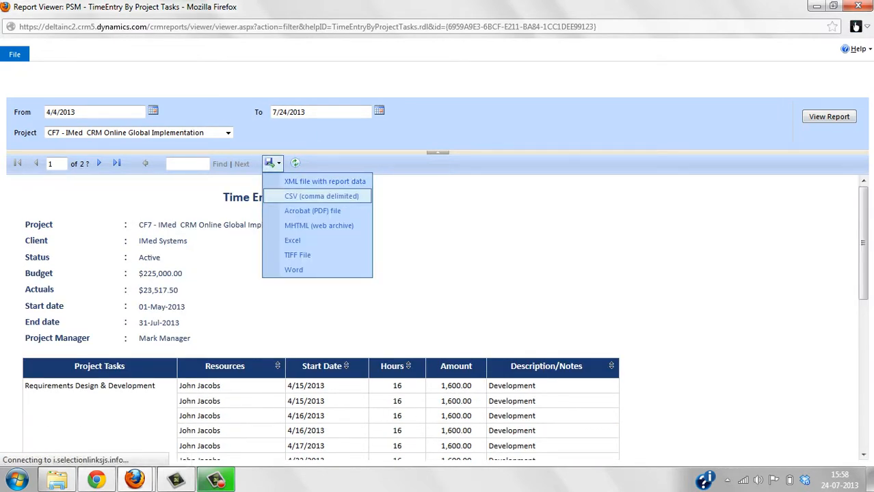
left_click(321, 196)
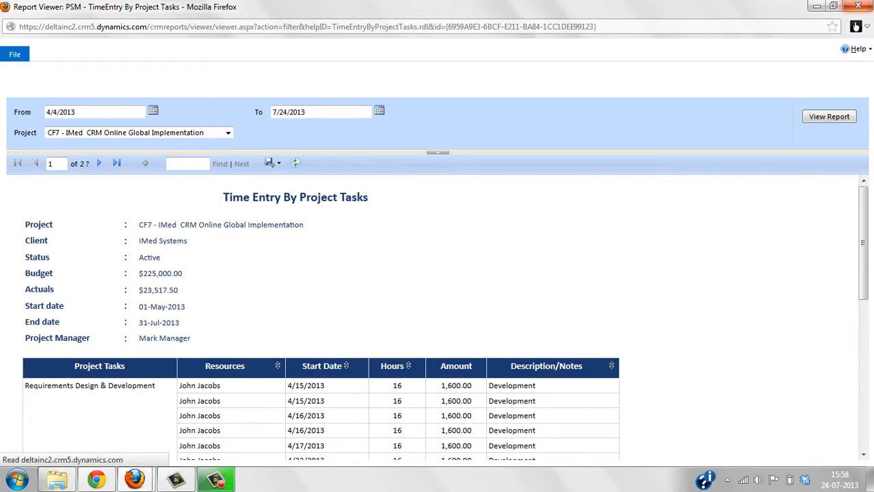
left_click(82, 36)
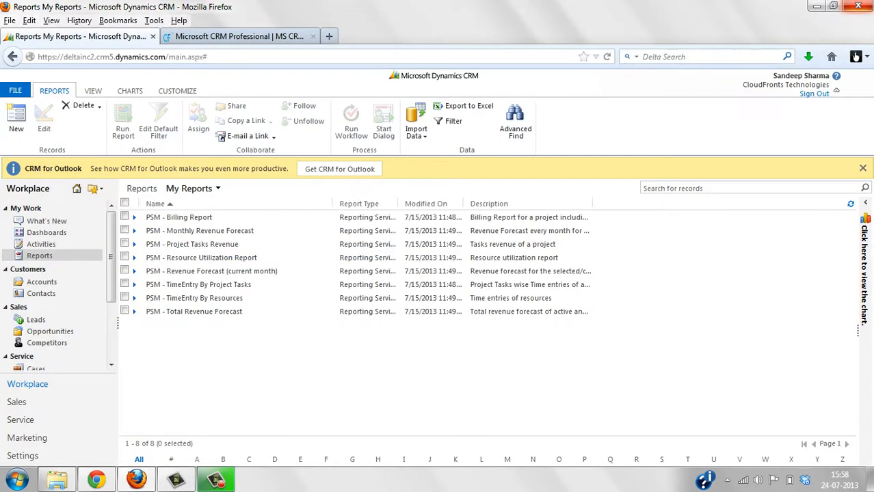